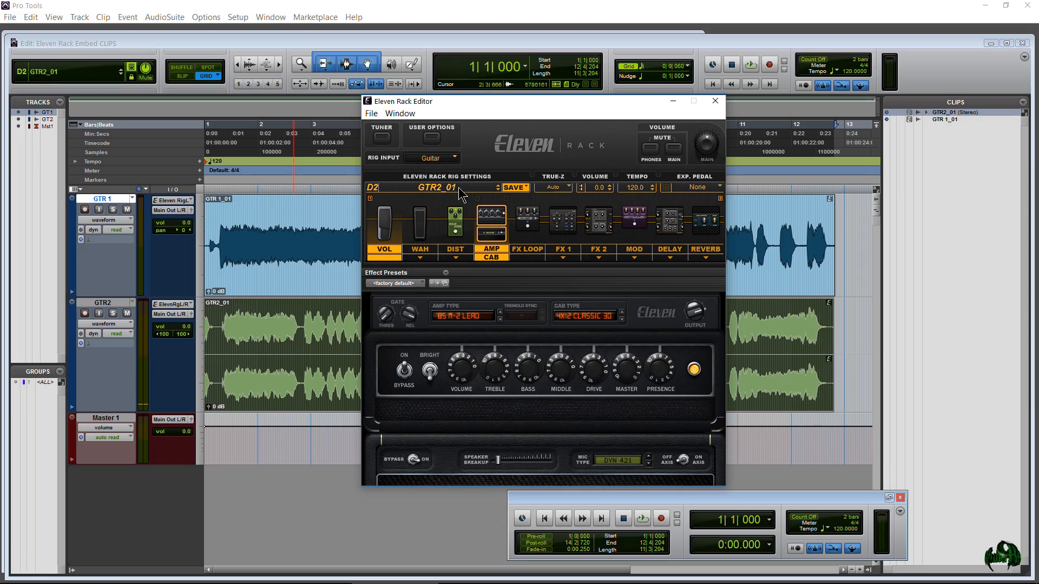
Step: Bring up the rig load choices (User, Factory, Load from Computer) from the GTR2_01 rig name field
left_click(467, 189)
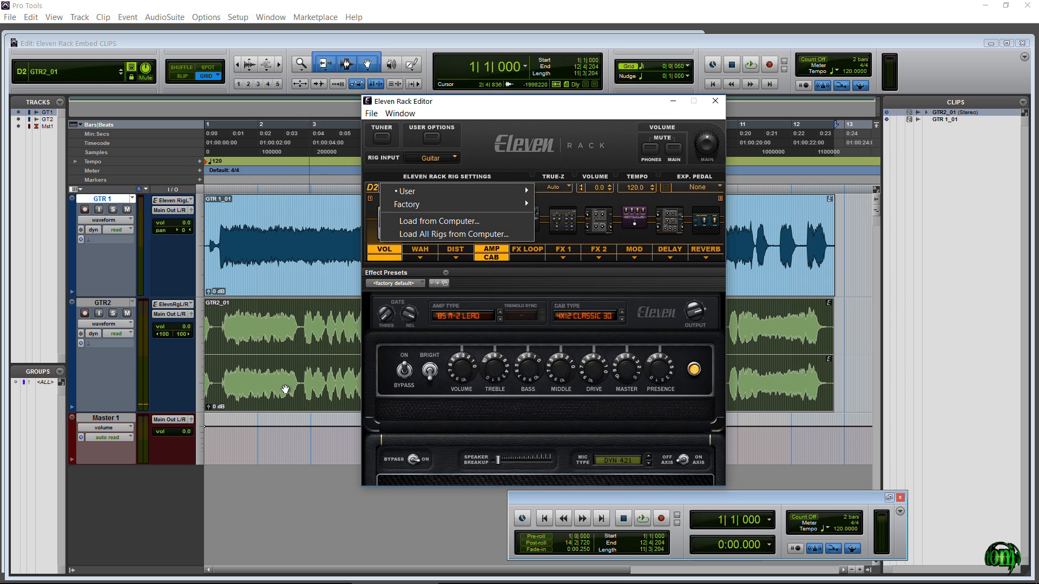
mouse_move(526, 205)
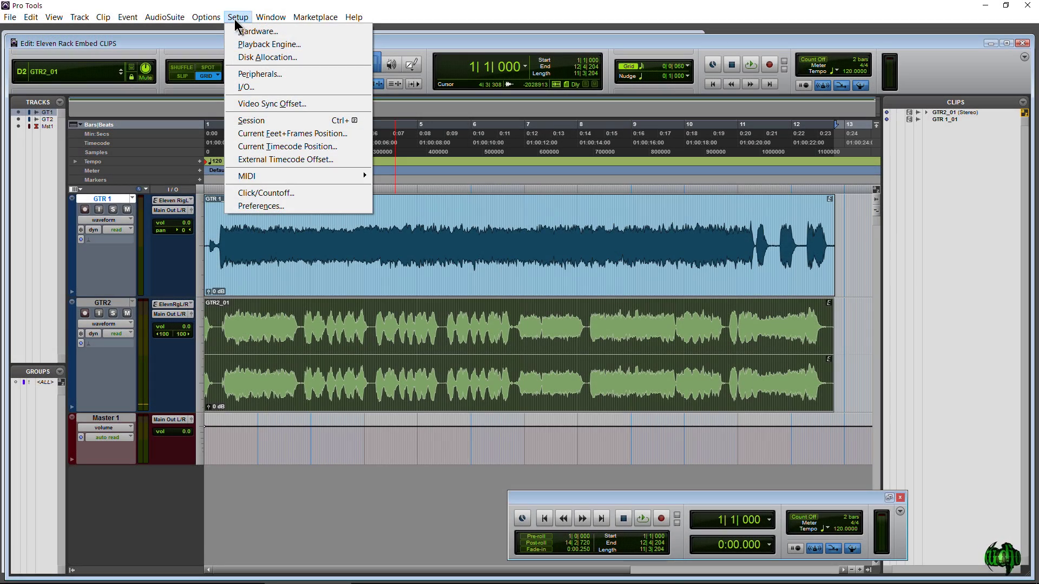
mouse_move(241, 22)
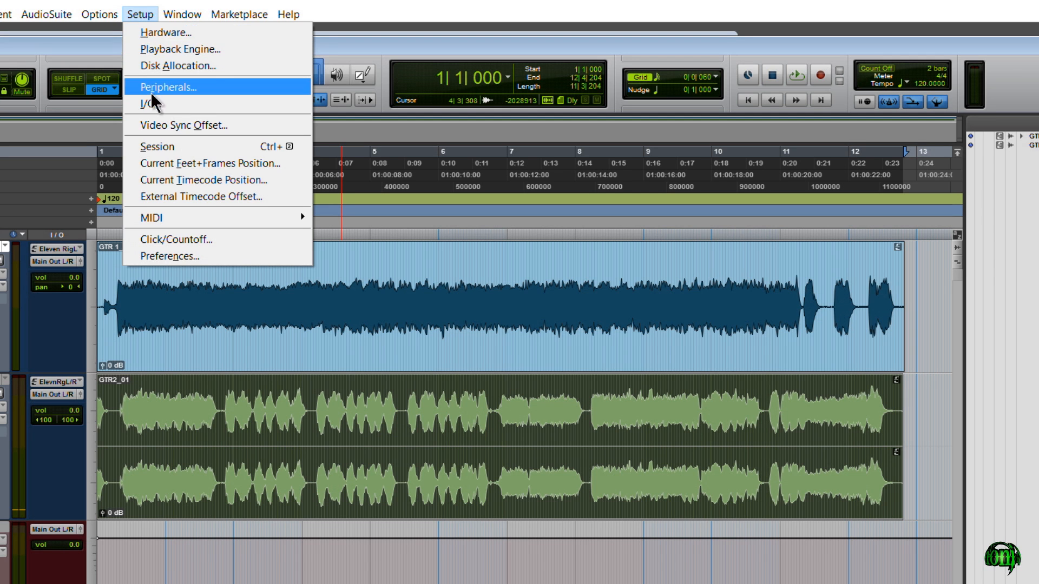
Step: In I/O Setup's Input settings, set Embed Eleven Settings From to Eleven Rig L/R (Stereo)
left_click(152, 104)
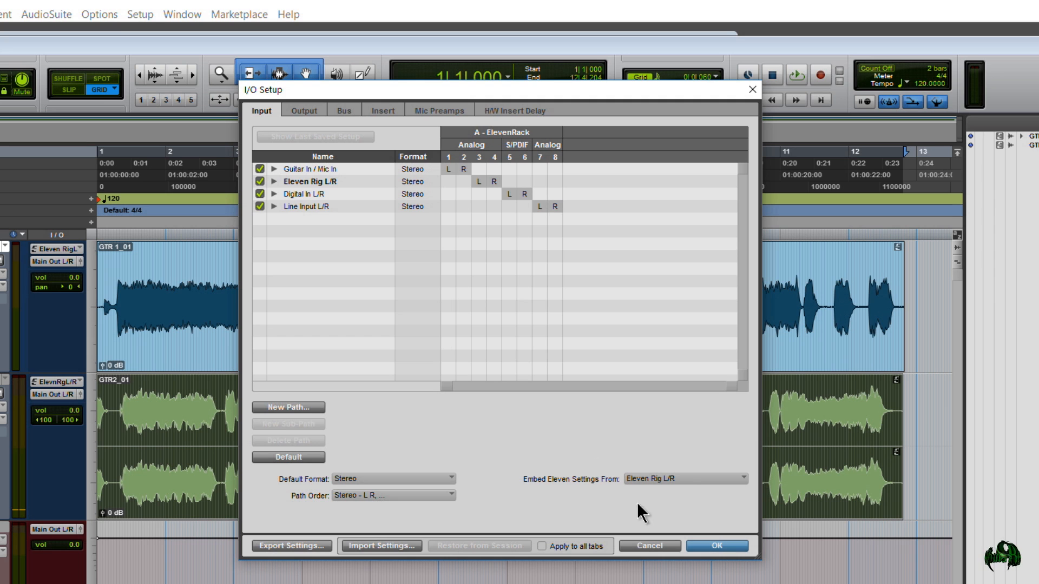
left_click(685, 479)
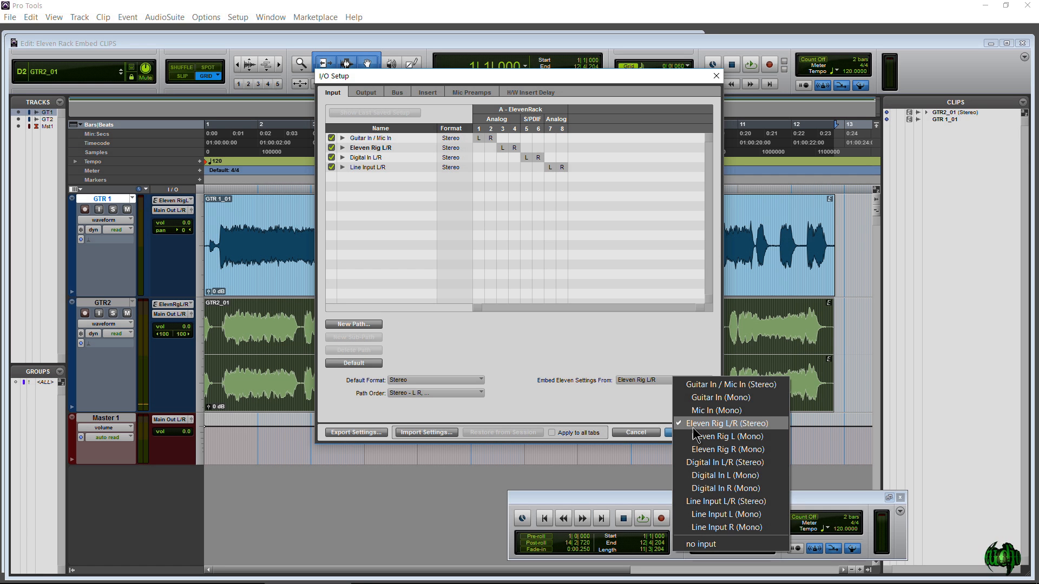
mouse_move(707, 424)
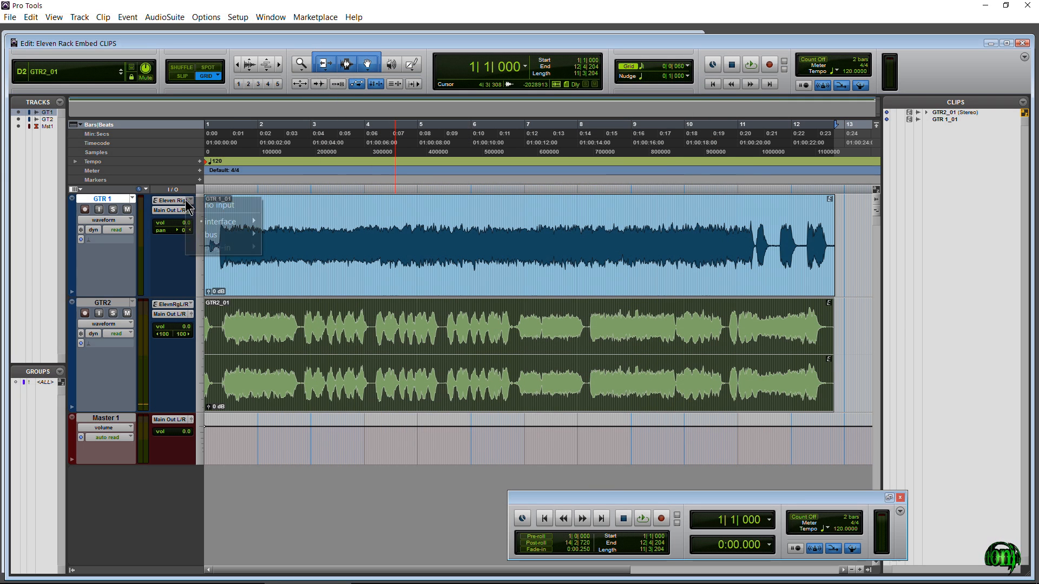
mouse_move(220, 221)
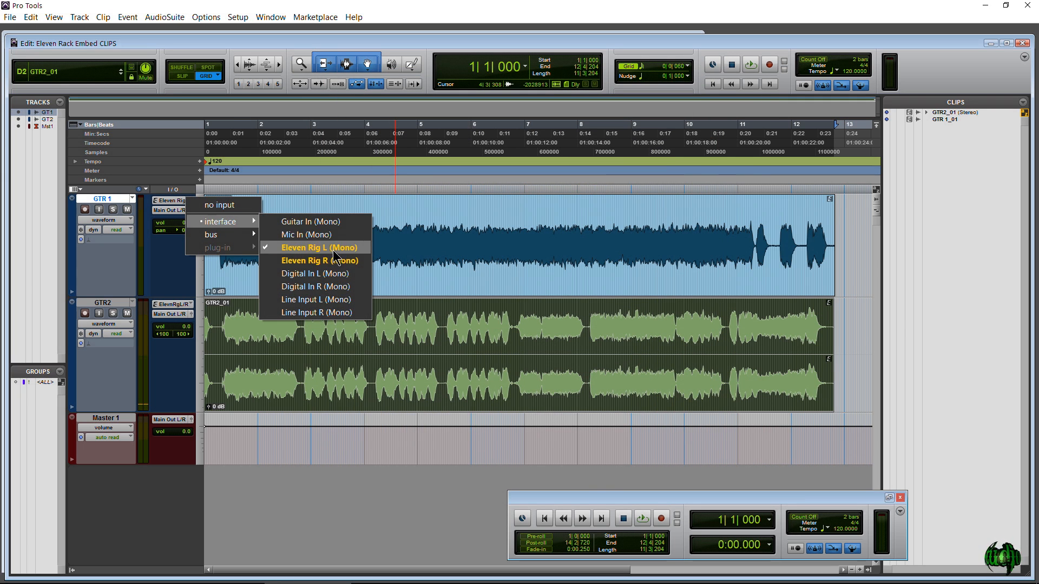
left_click(318, 246)
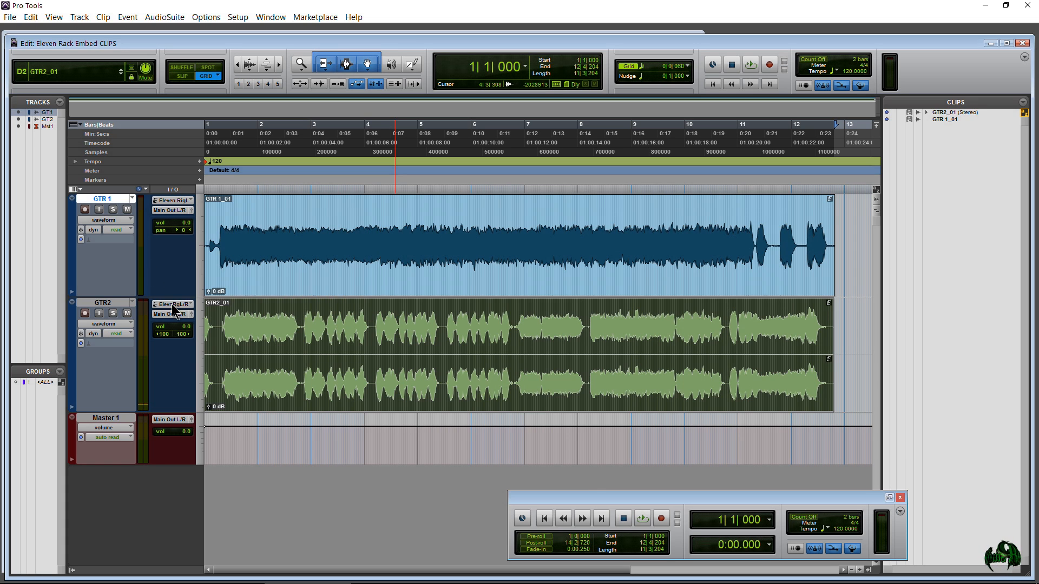
left_click(173, 304)
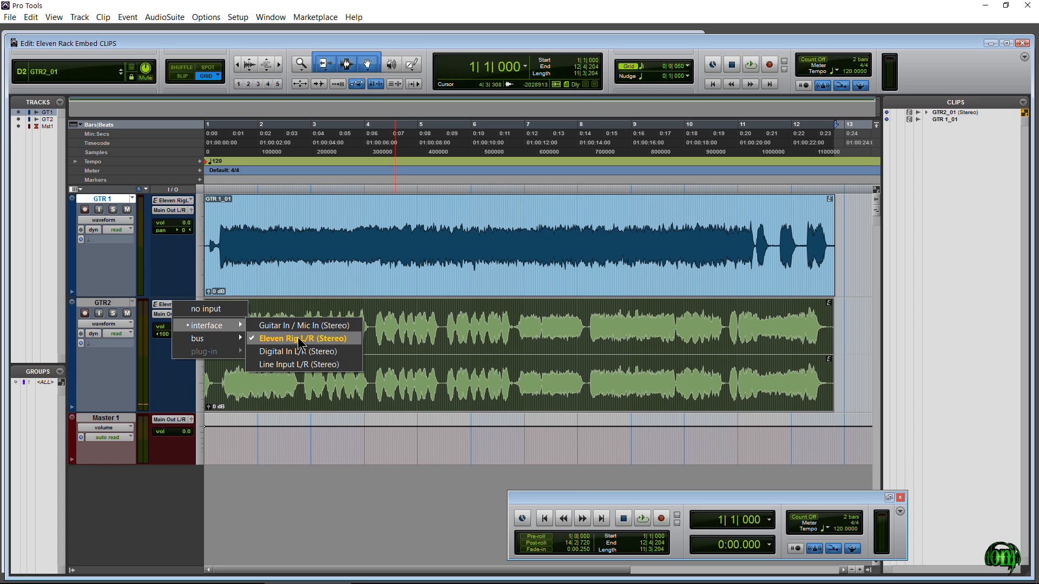
left_click(303, 338)
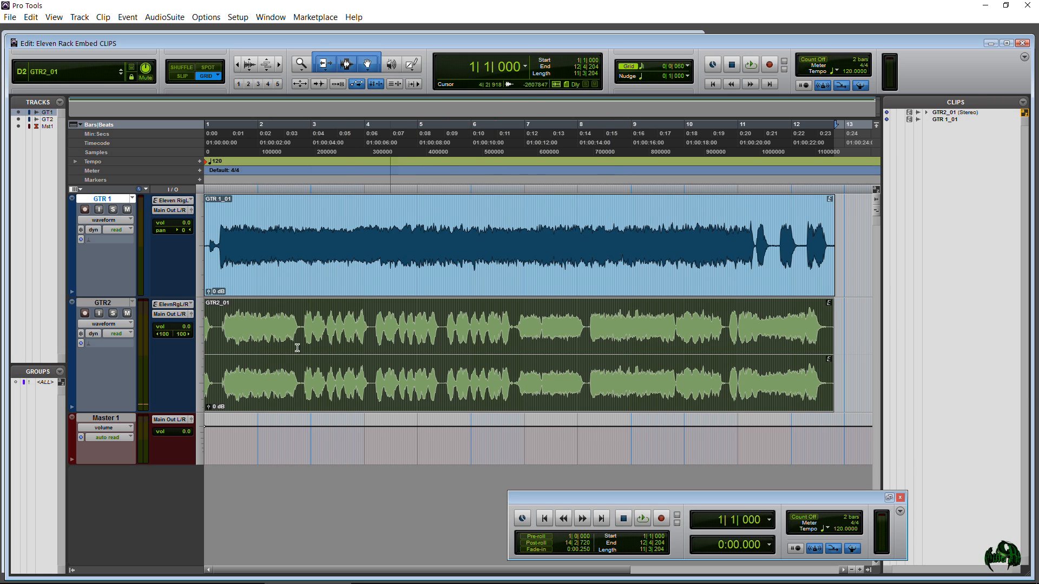
left_click(172, 314)
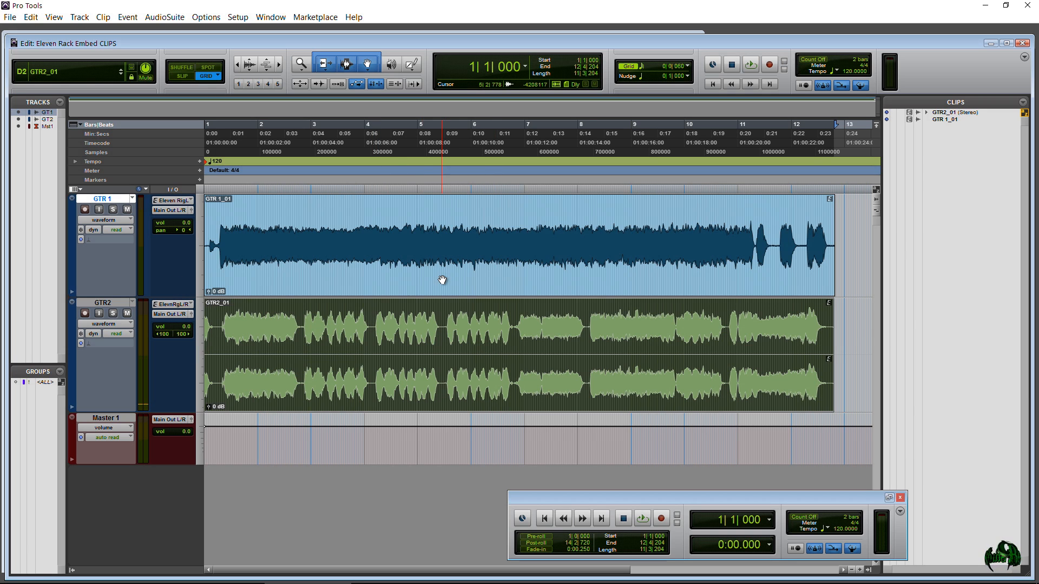
Step: Select the guitar clip and bring up its clip commands to reach Load Guitar Rig Settings
left_click(734, 267)
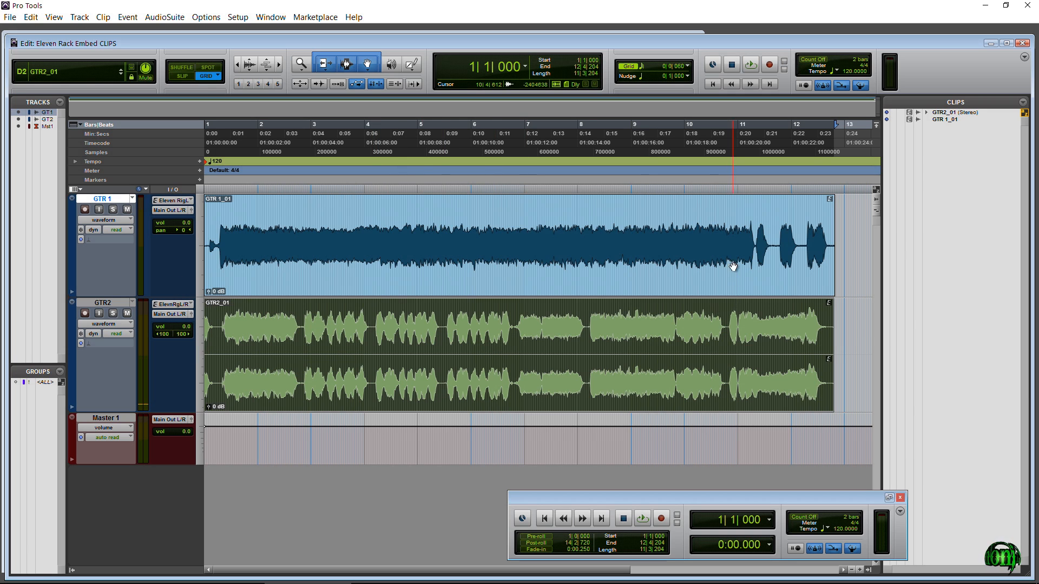
right_click(537, 266)
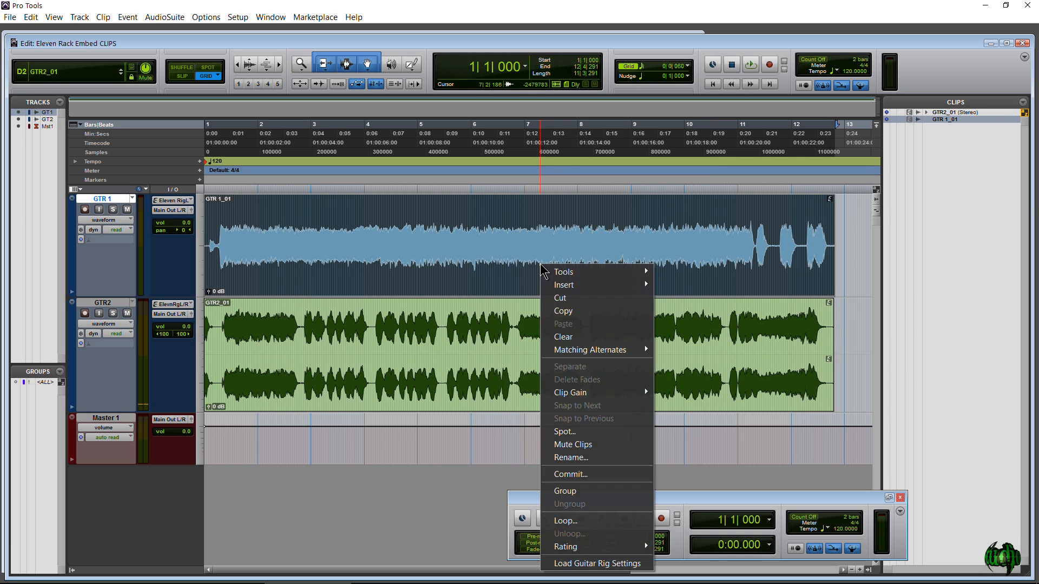
mouse_move(584, 565)
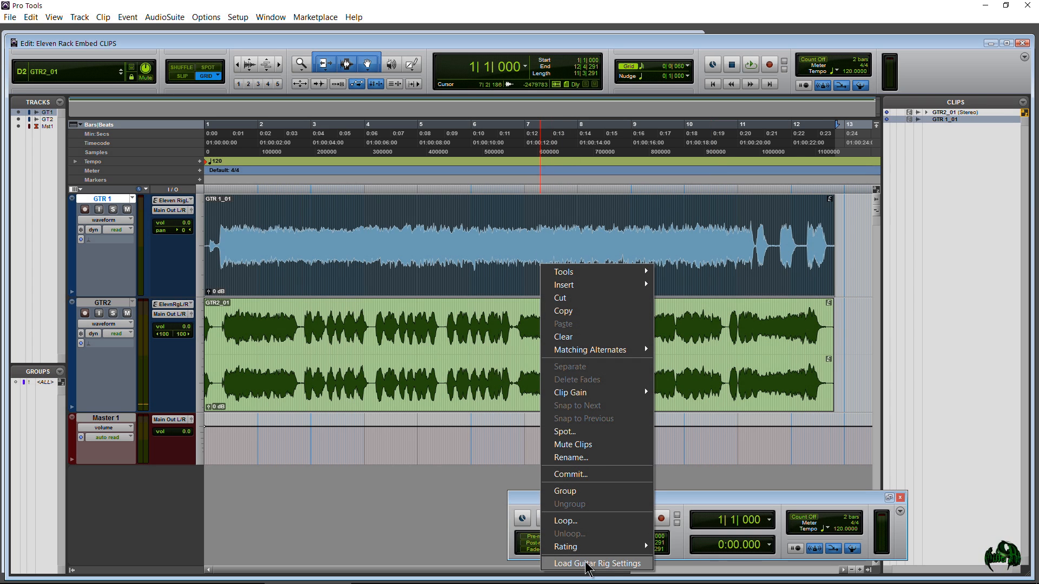